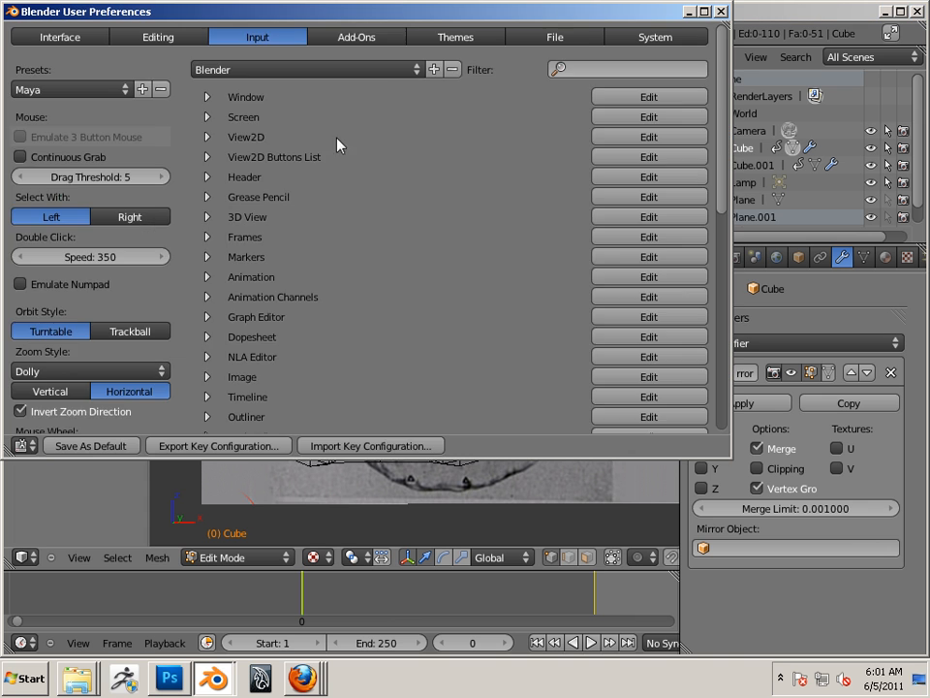
mouse_move(252, 186)
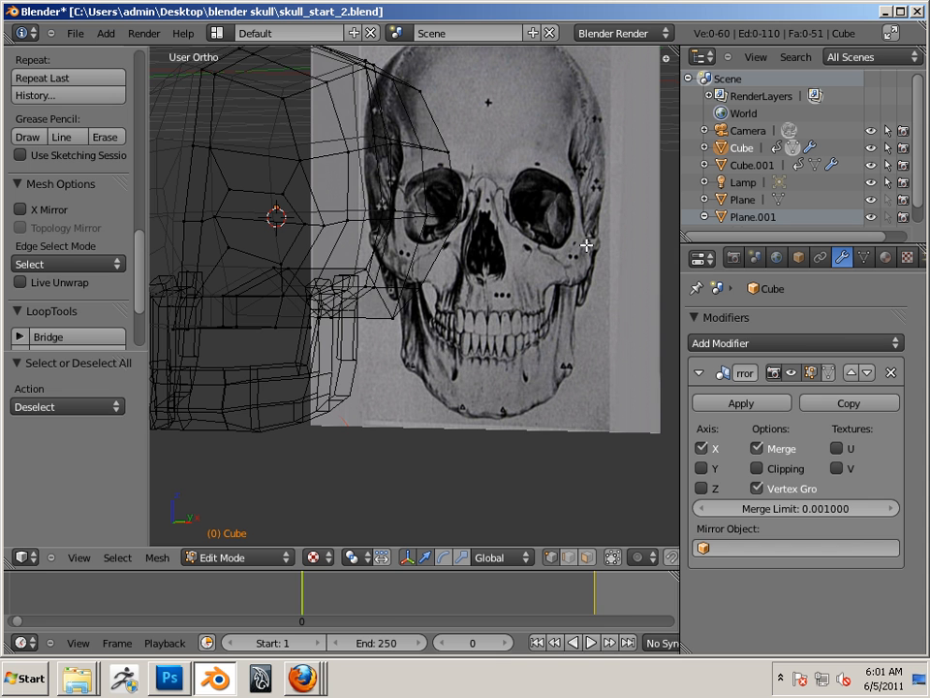
mouse_move(449, 353)
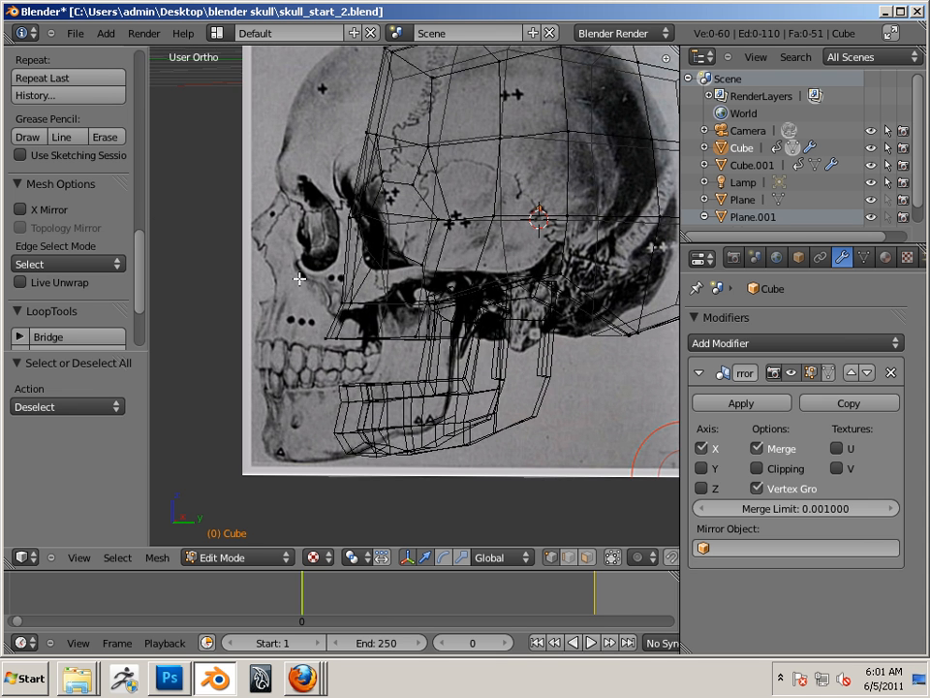
mouse_move(312, 302)
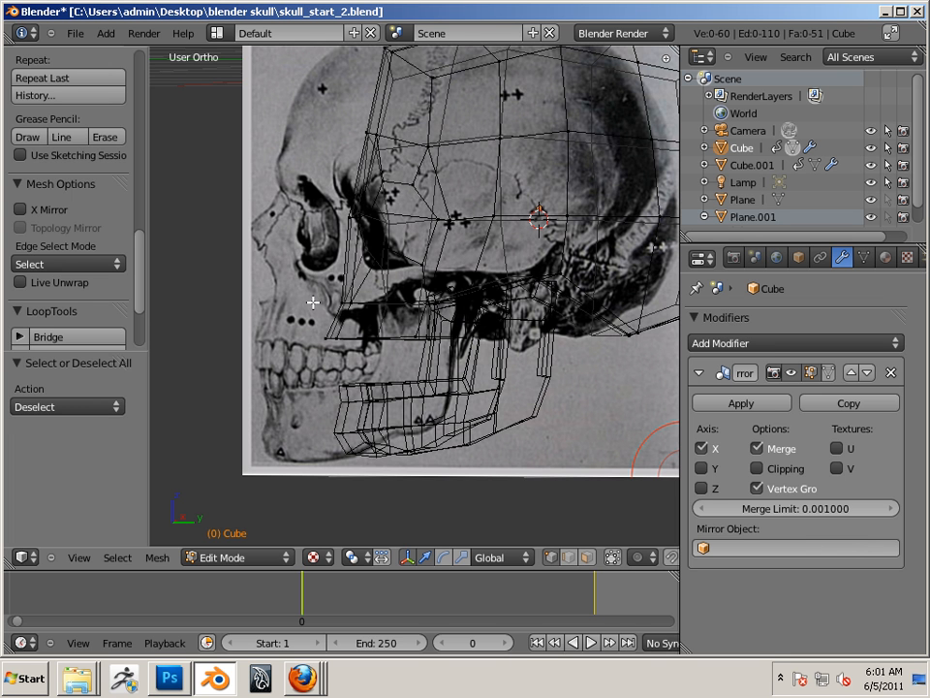
mouse_move(322, 317)
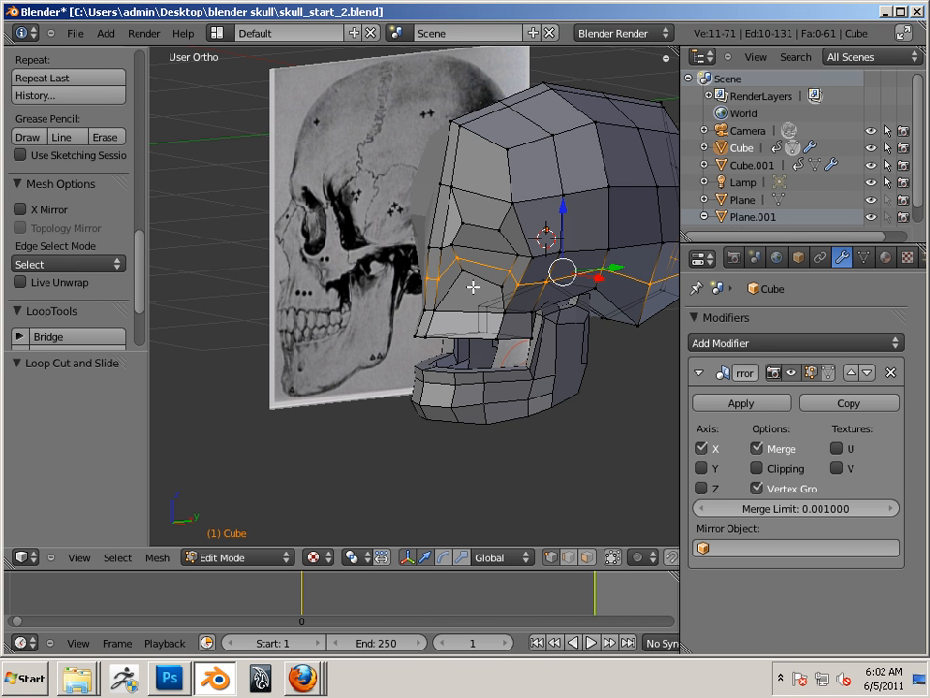
mouse_move(337, 247)
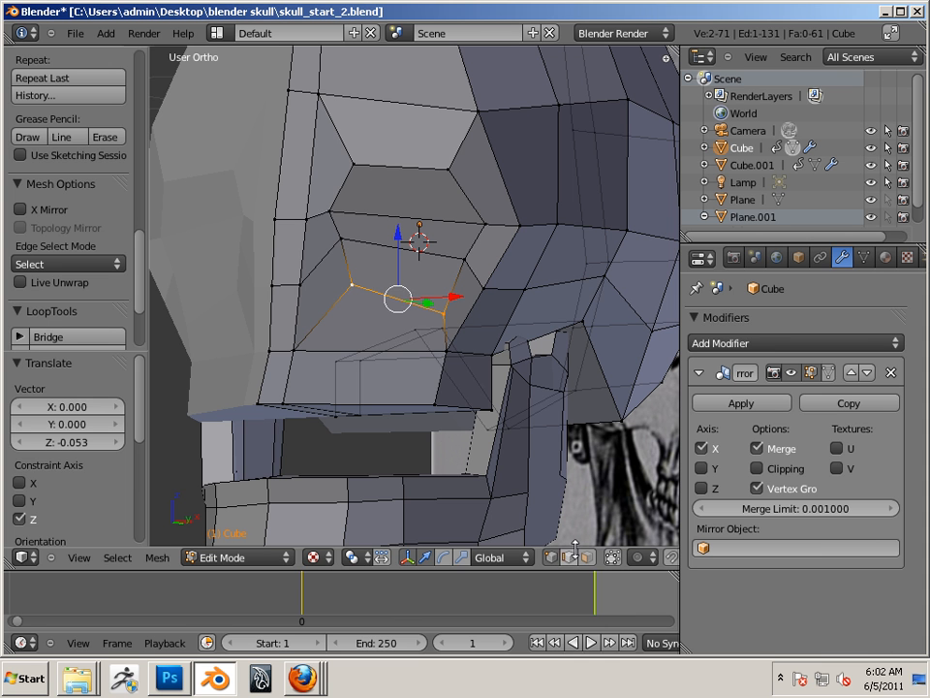
Step: In face select mode, delete the faces filling the eye socket to open the hole
click(376, 316)
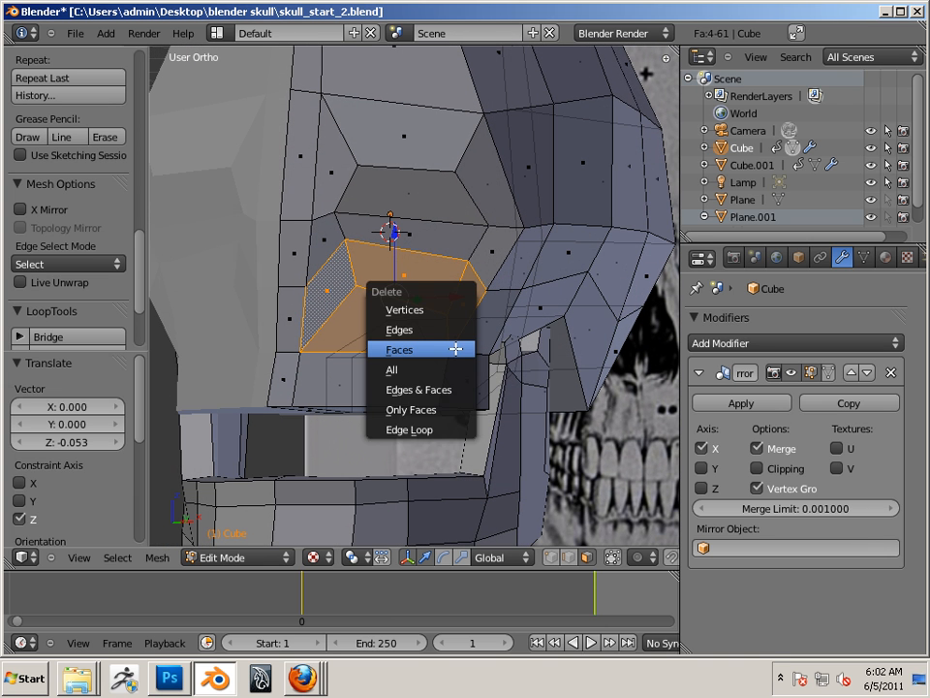
click(399, 348)
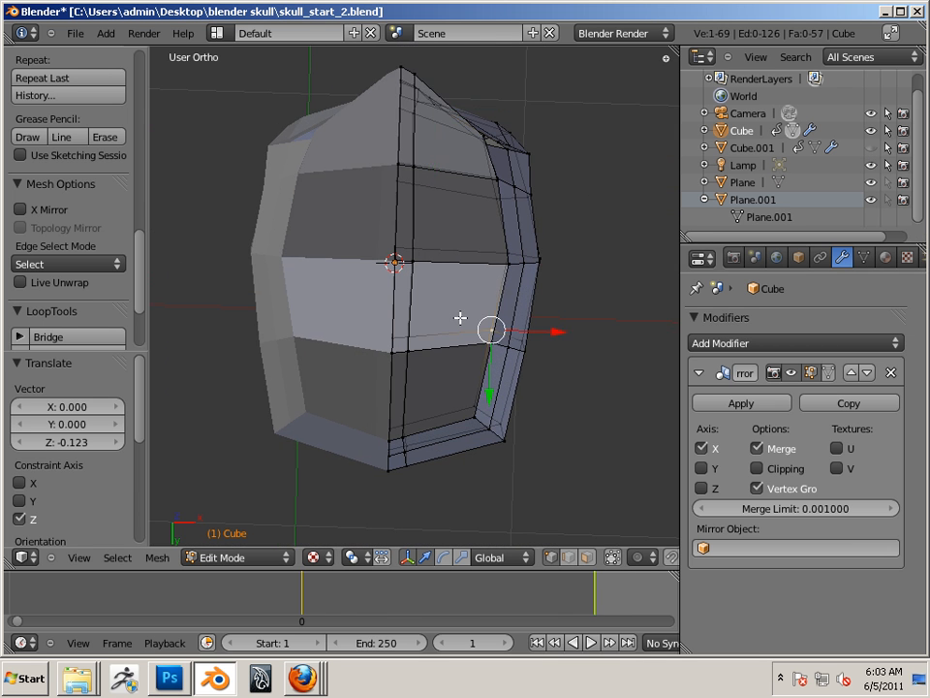
mouse_move(419, 324)
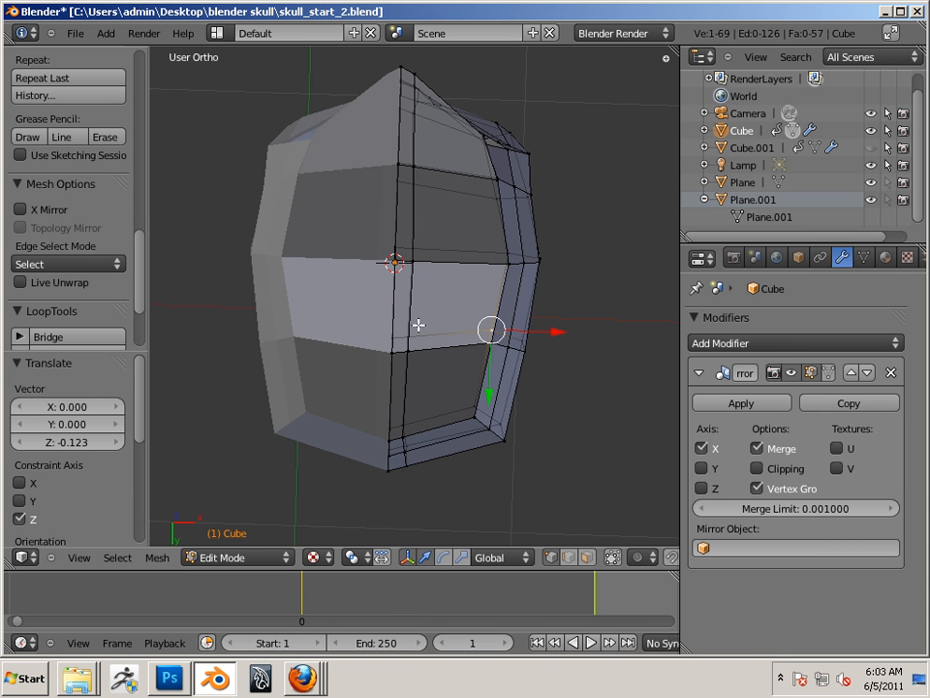
mouse_move(428, 329)
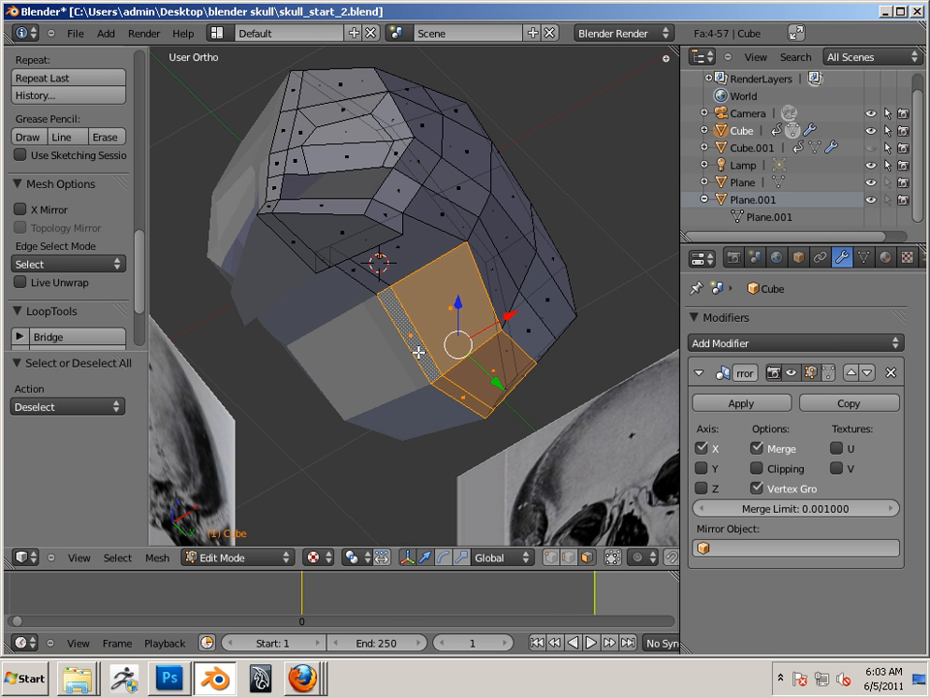
mouse_move(398, 396)
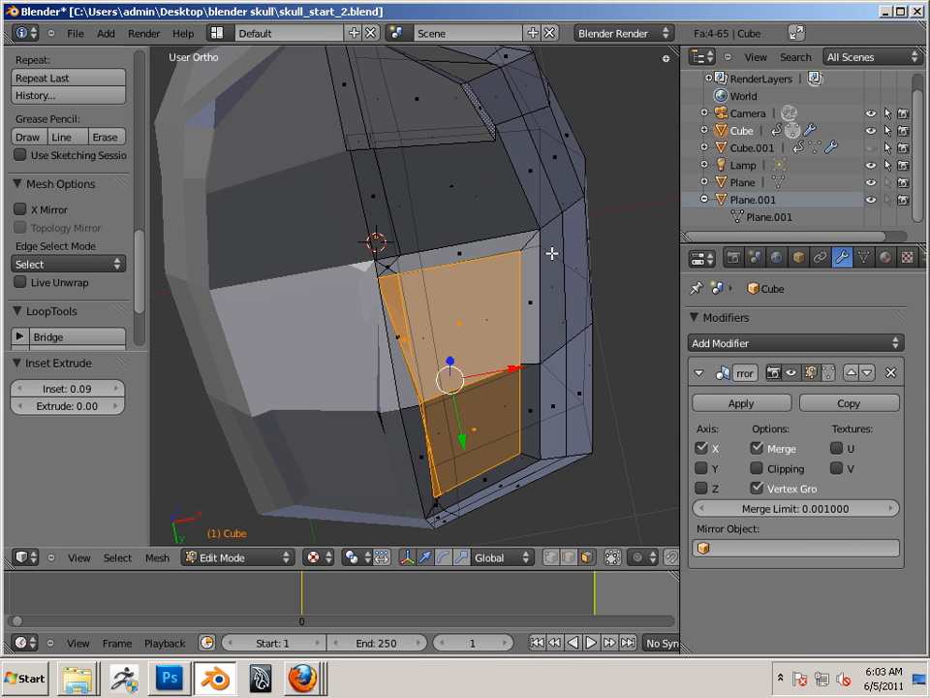
mouse_move(392, 515)
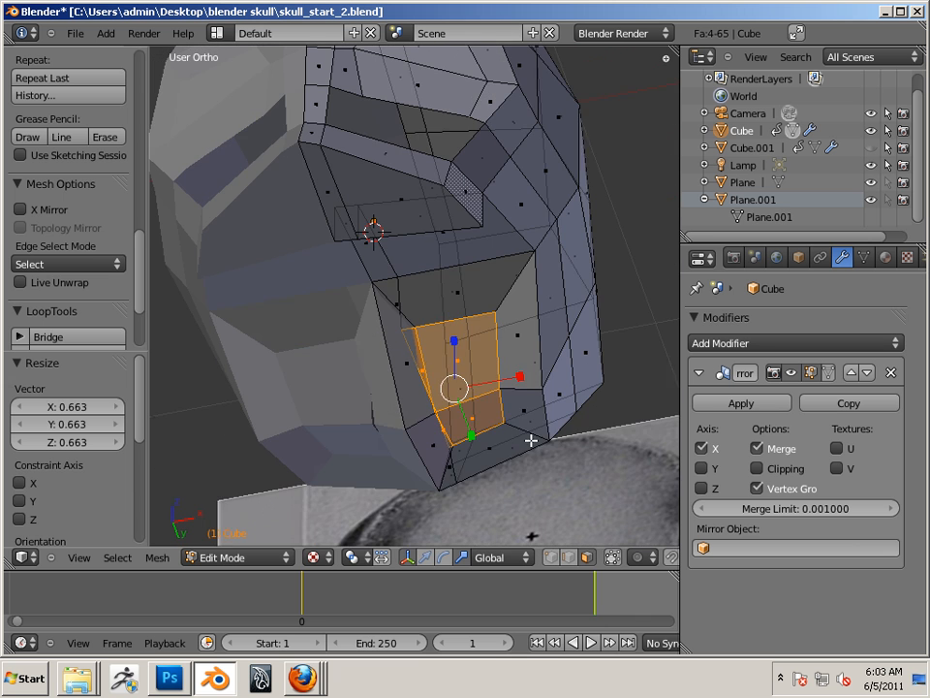
Step: Delete the shrunken inner face left by the inset below the eye socket
key(X)
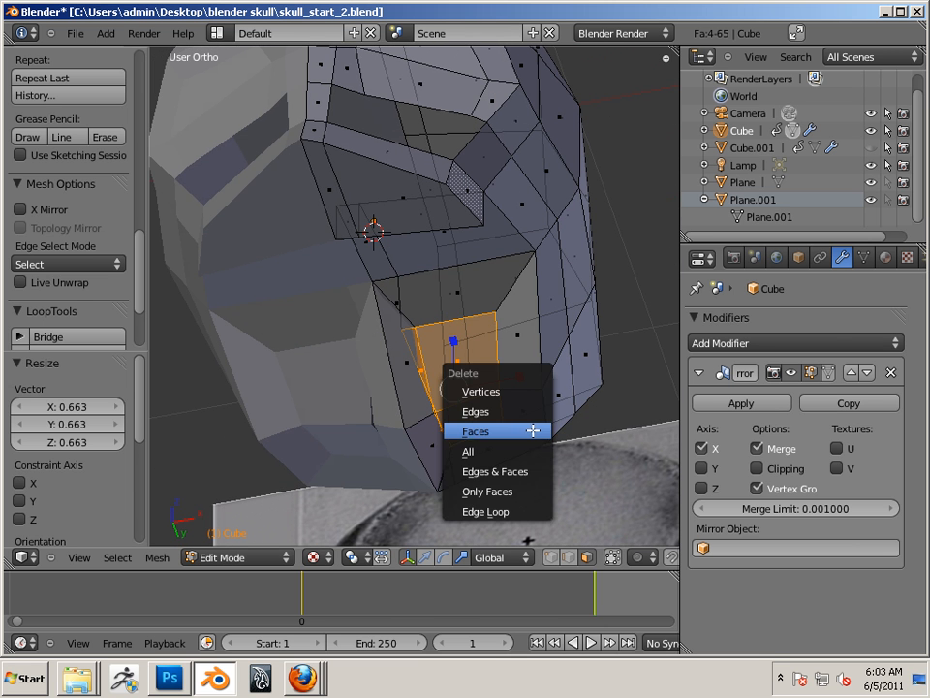
click(476, 430)
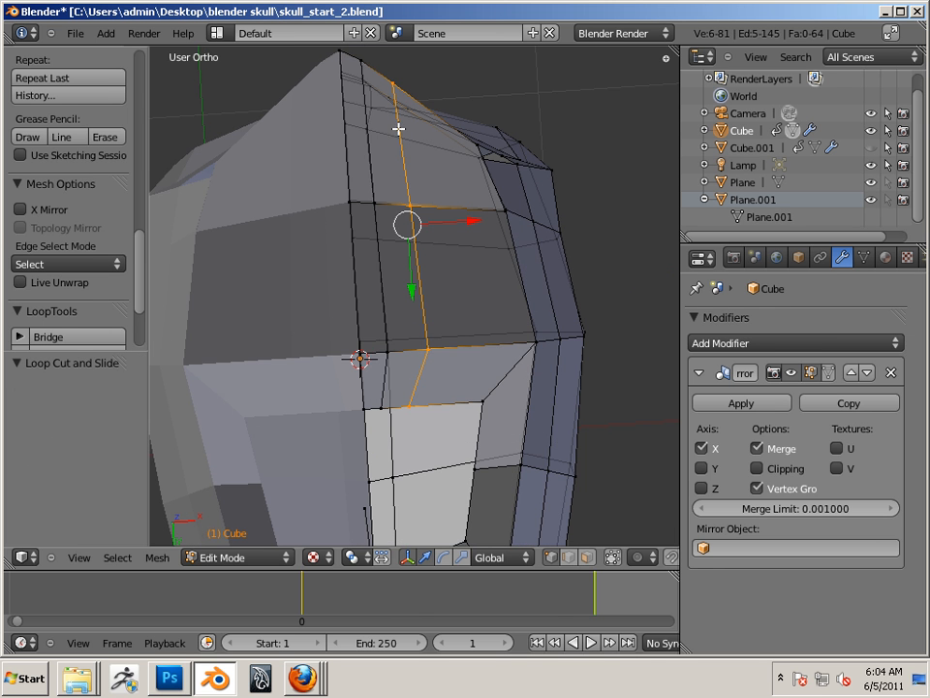
mouse_move(455, 329)
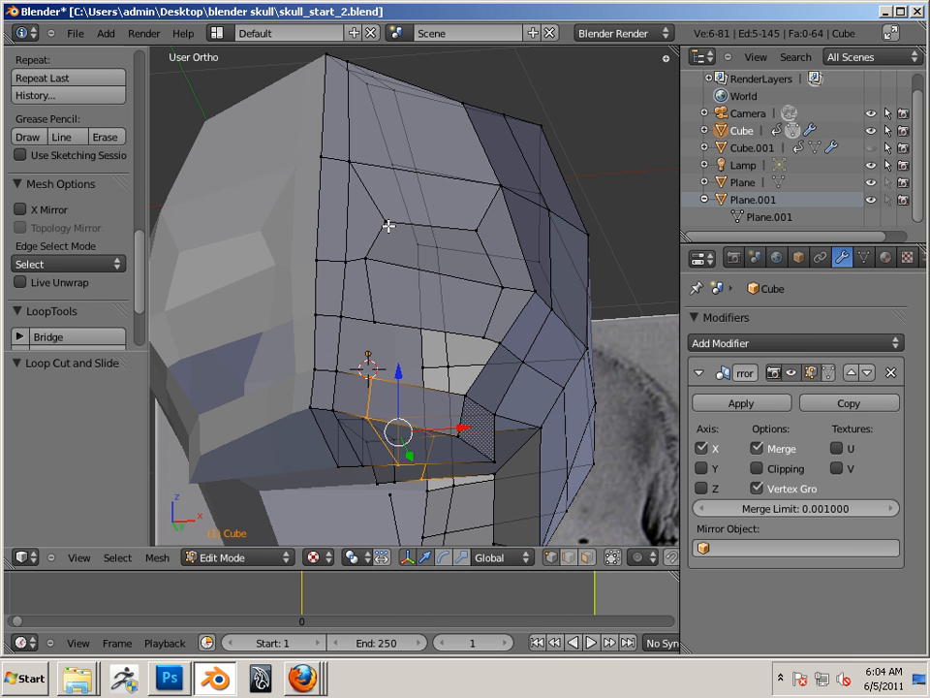
mouse_move(424, 397)
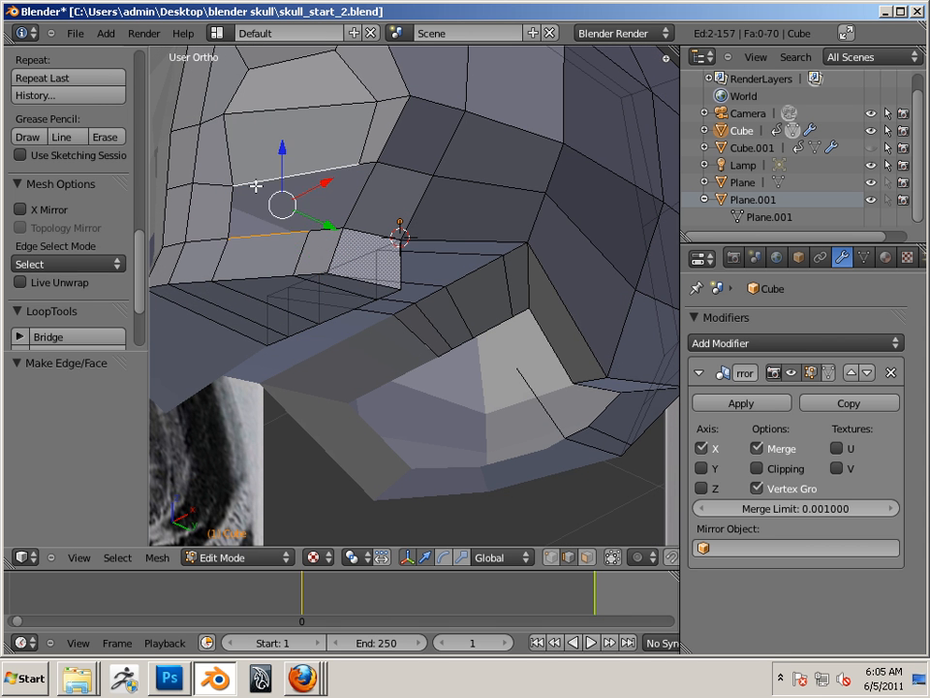
Step: Adjust a lower-front vertex near the upper jaw to match the side reference
click(346, 232)
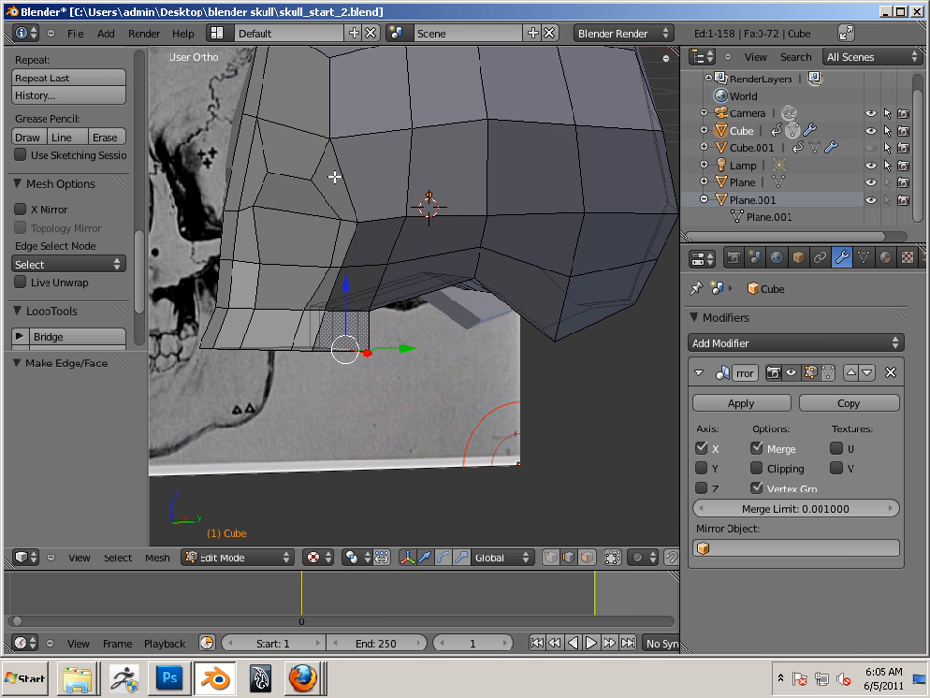
mouse_move(436, 279)
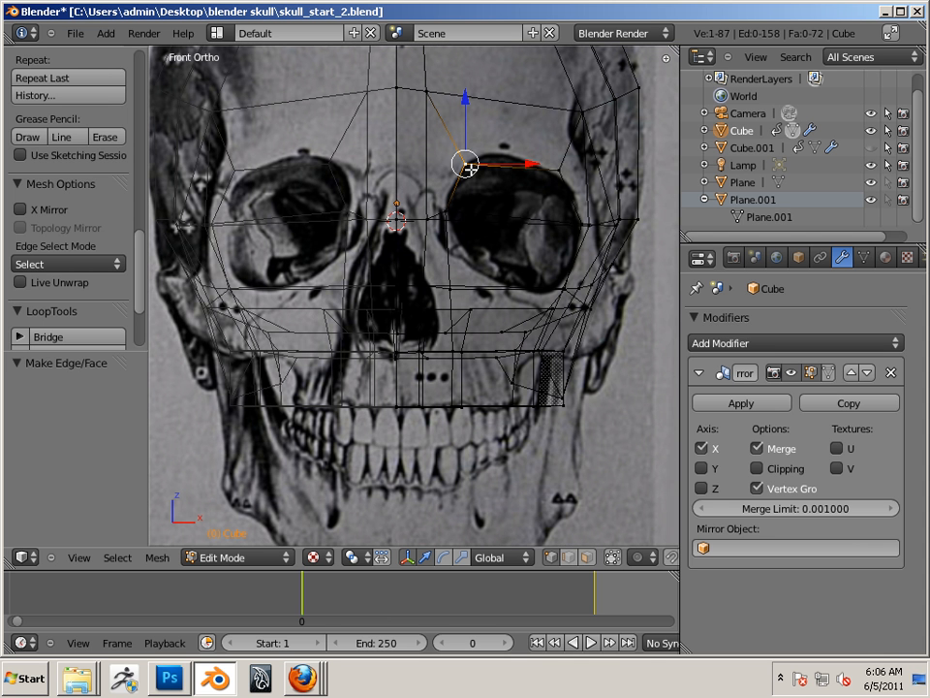
Step: Move the brow rim and cheek vertices onto the front reference's eye socket outline
drag(465, 164, 453, 126)
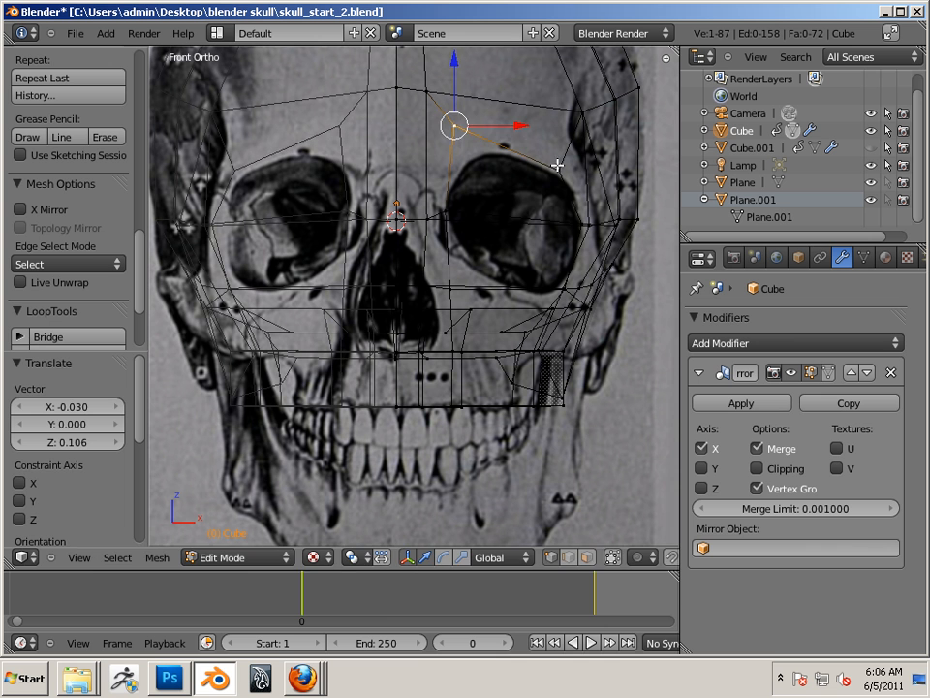
drag(453, 125, 572, 148)
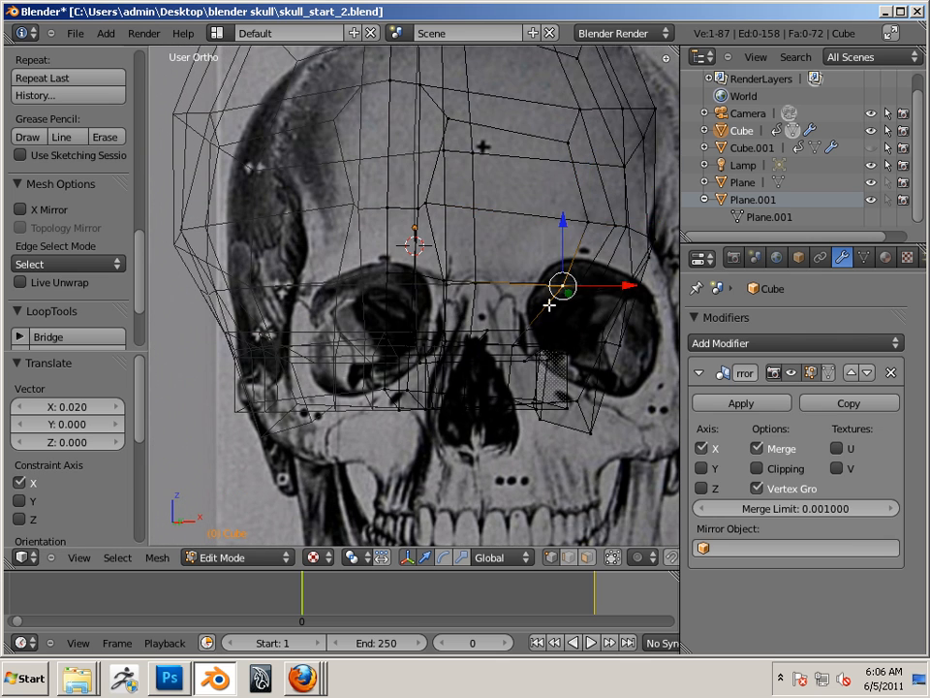
key(KP_1)
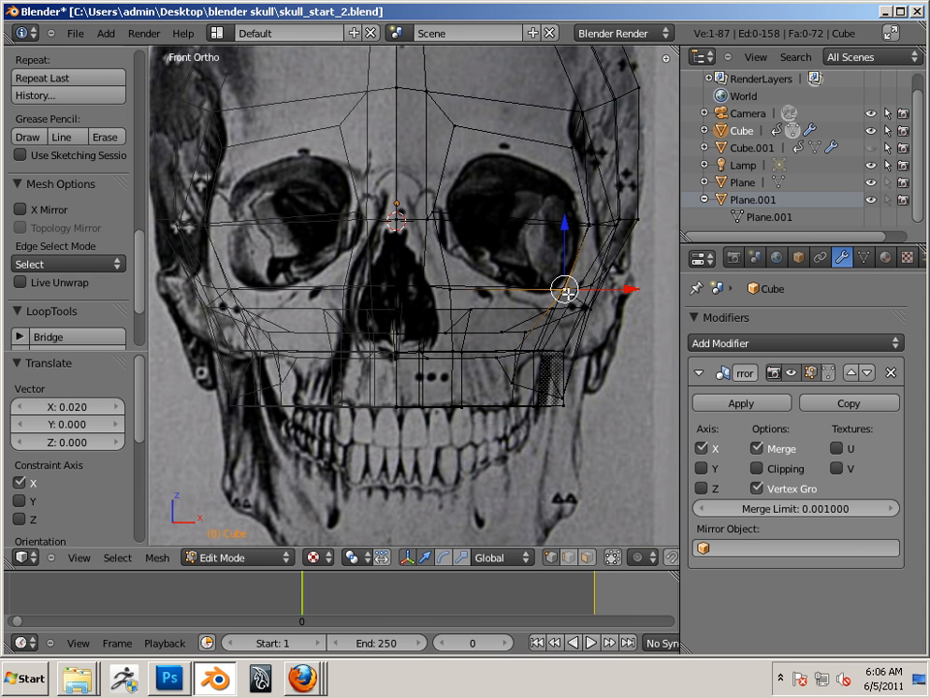
drag(565, 288, 451, 289)
text(Inset Extrude)
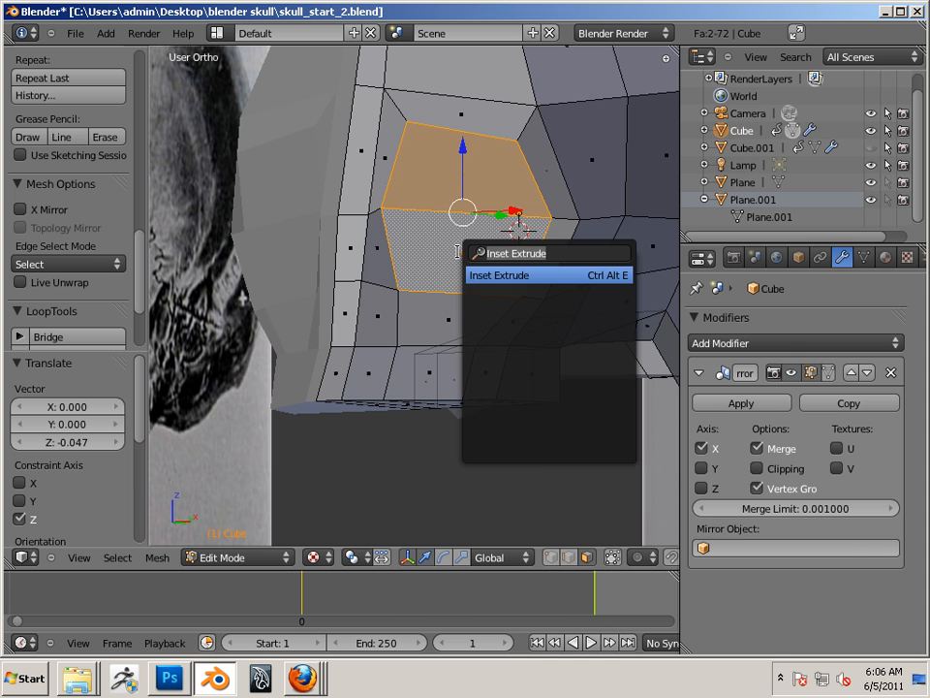
Step: Apply Inset Extrude to the eye socket face with an inset of about 0.09
click(499, 275)
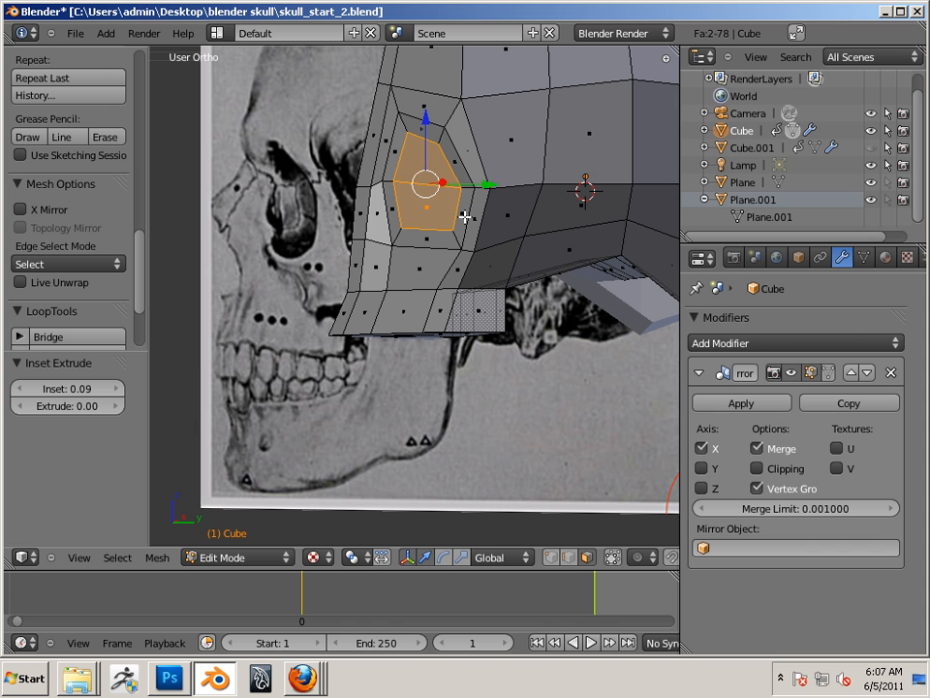
mouse_move(407, 131)
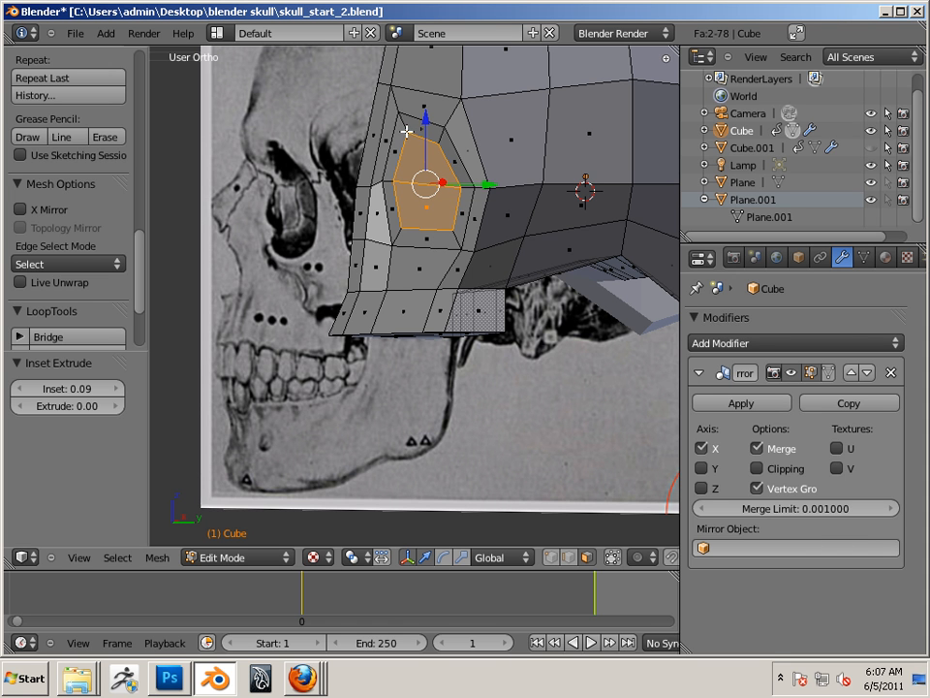
mouse_move(345, 264)
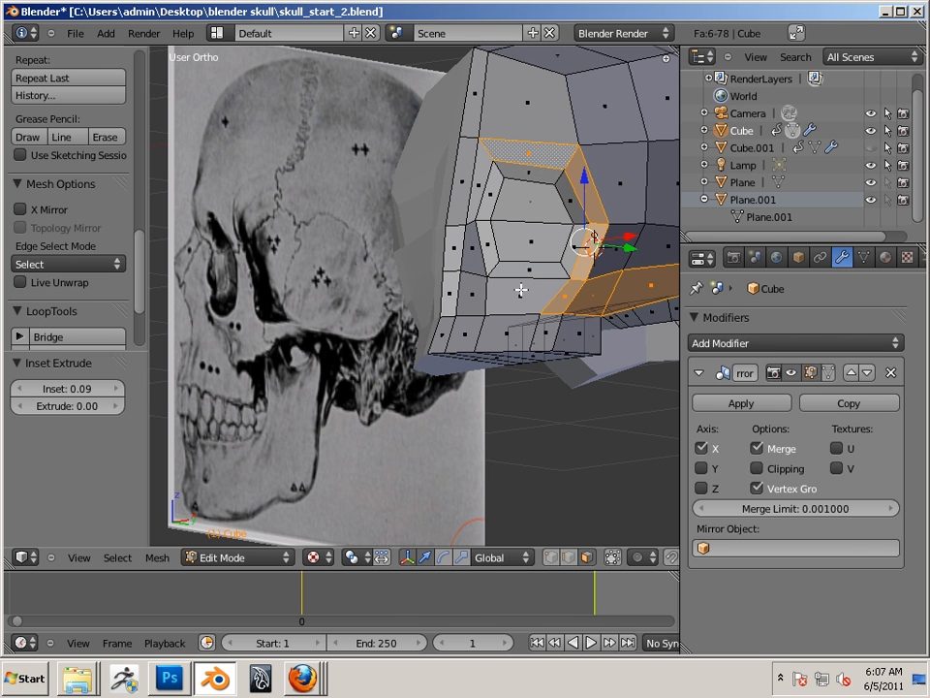
mouse_move(247, 343)
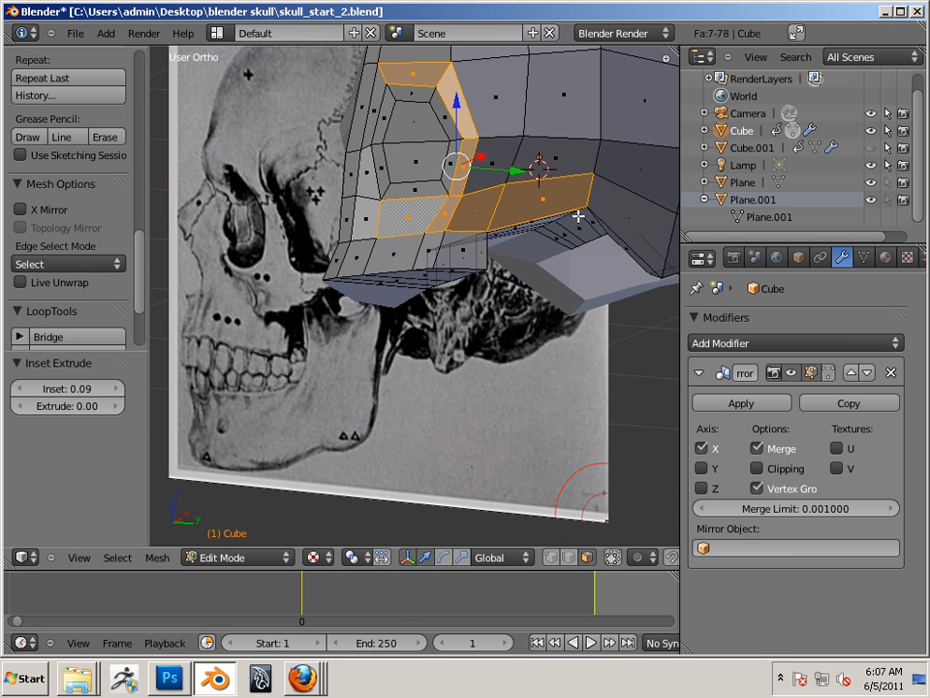
mouse_move(427, 122)
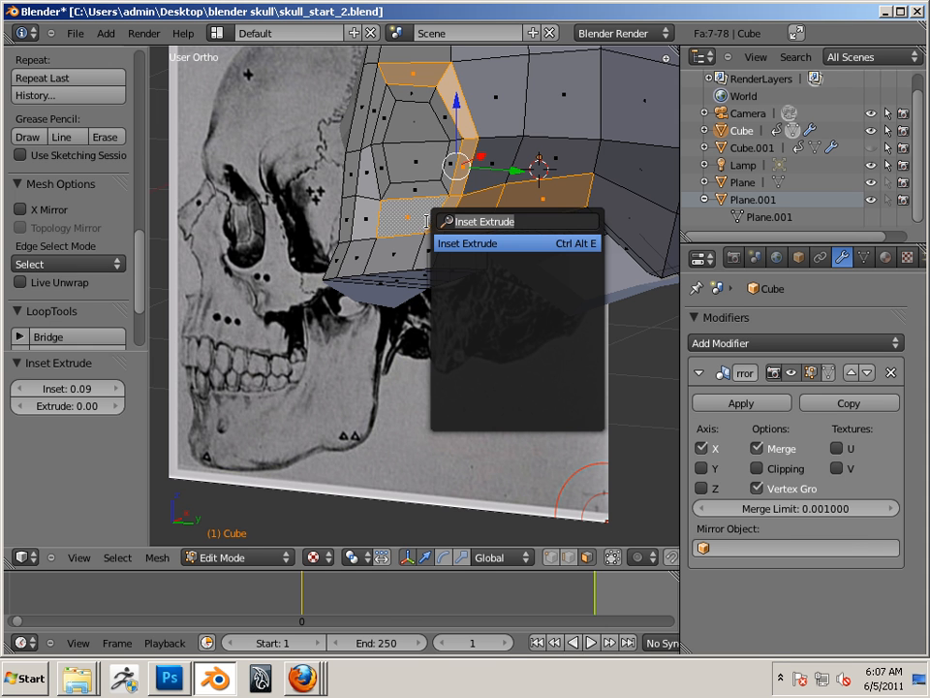
Step: Inset the brow and cheek faces around the socket by about 0.02
click(468, 243)
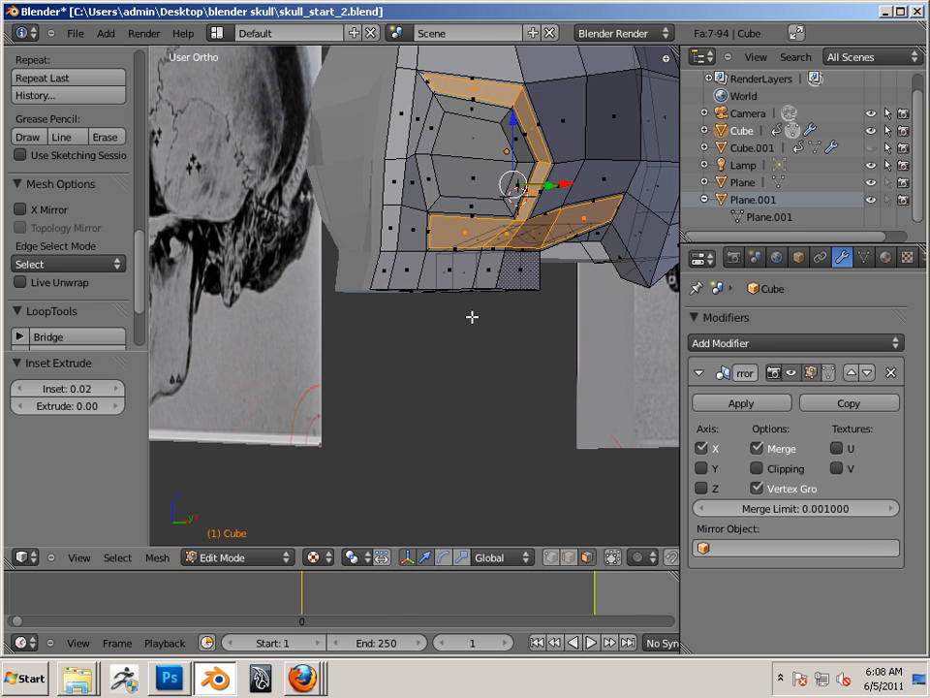
mouse_move(520, 310)
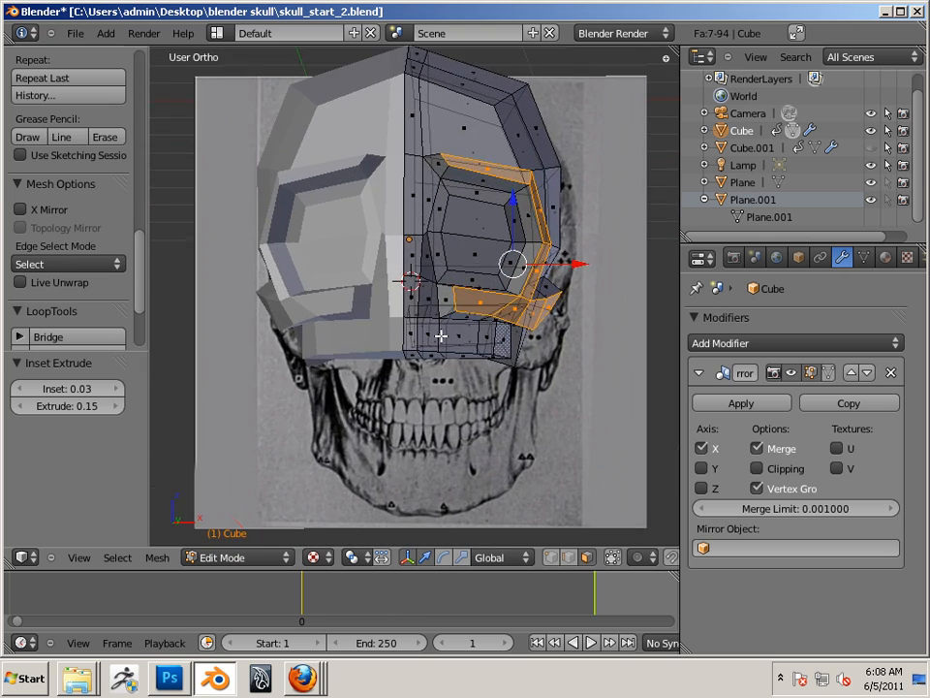
Step: Orbit around the skull to inspect the brow and cheekbone rim extruded 0.15
drag(436, 290, 503, 368)
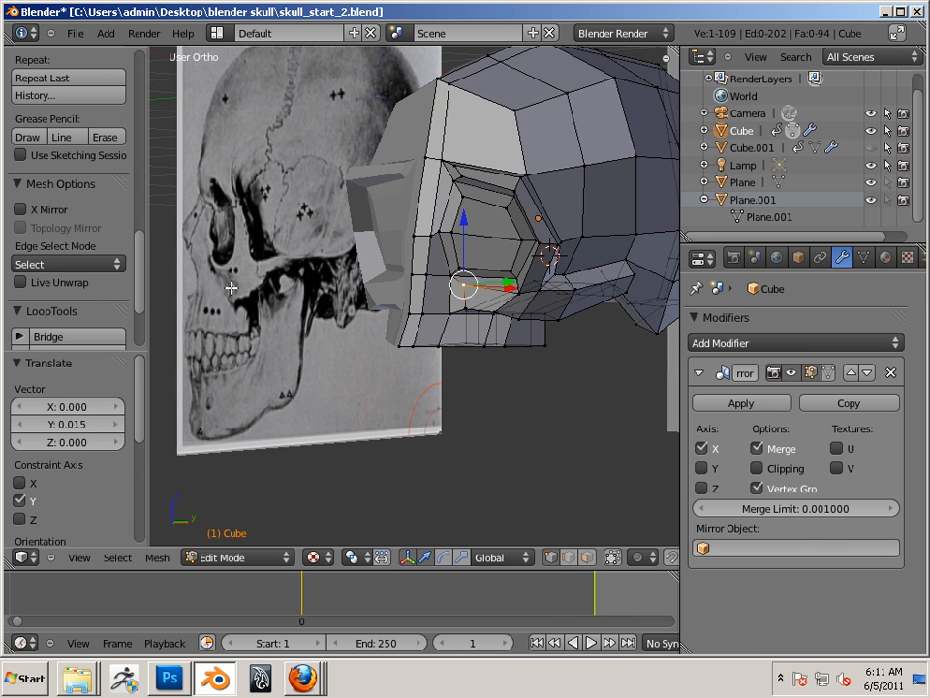
mouse_move(445, 310)
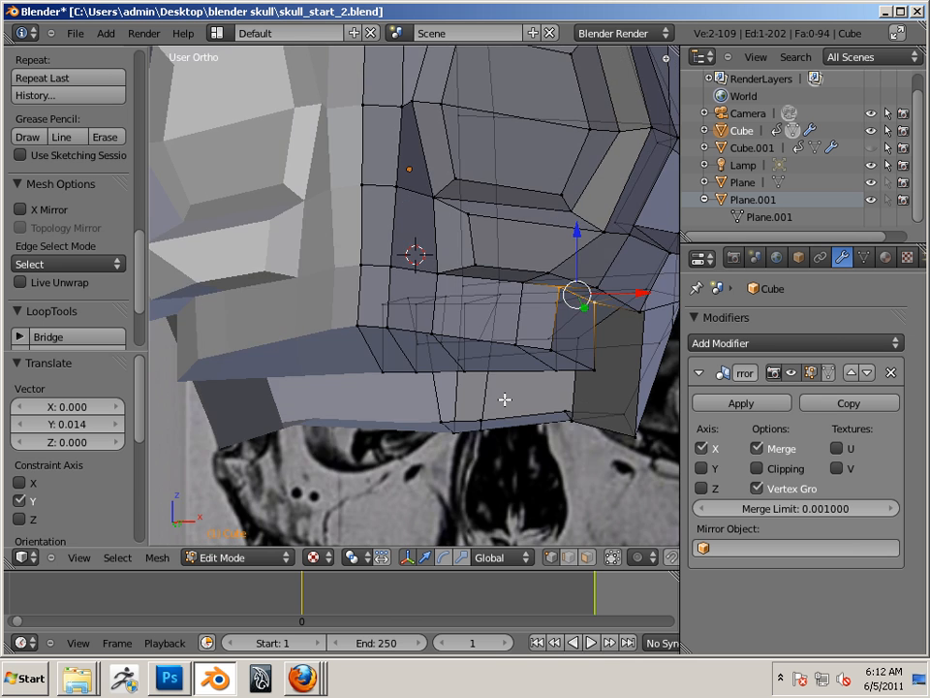
Step: In front view, slide the upper jaw's lower edge vertices along X onto the teeth line
key(KP_1)
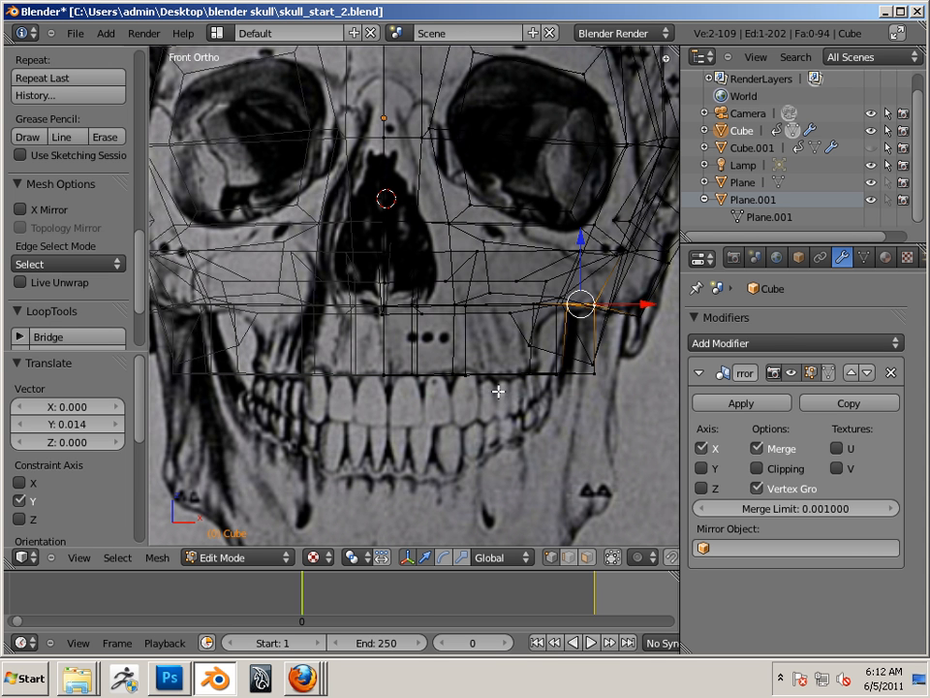
mouse_move(507, 337)
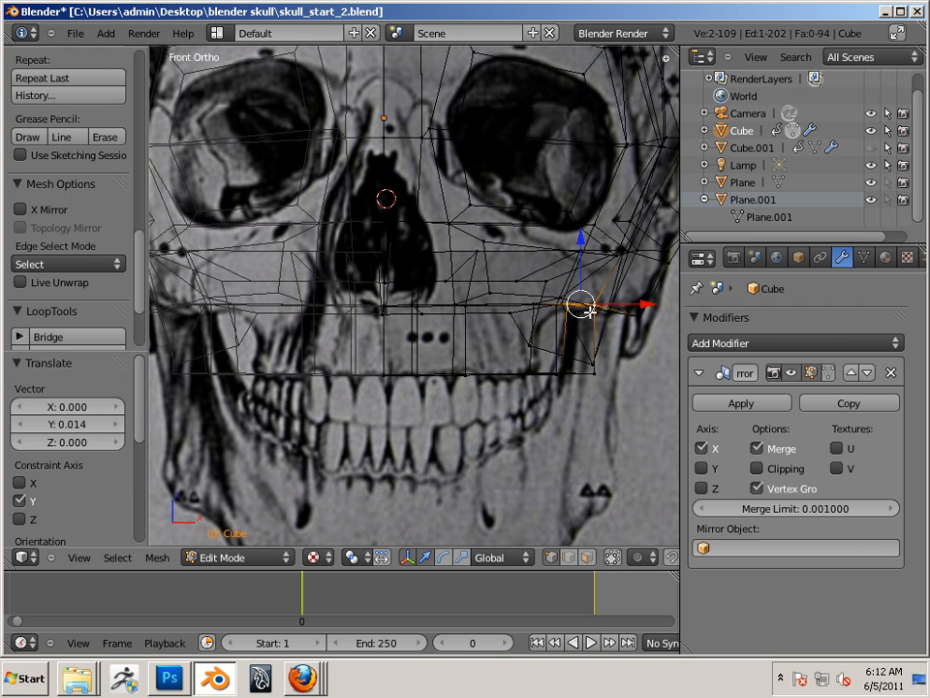
mouse_move(539, 320)
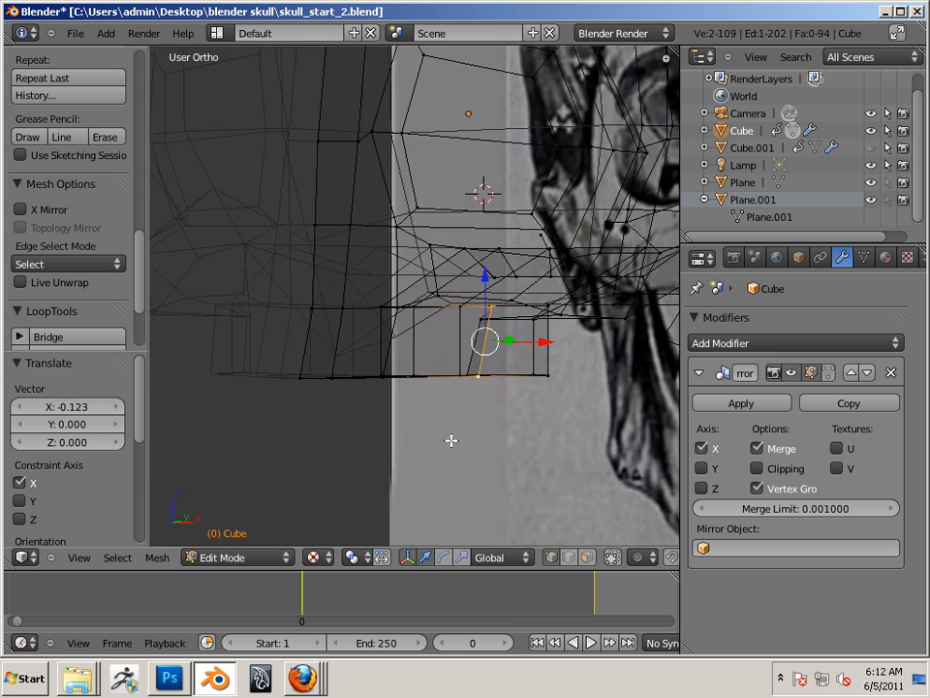
key(KP_1)
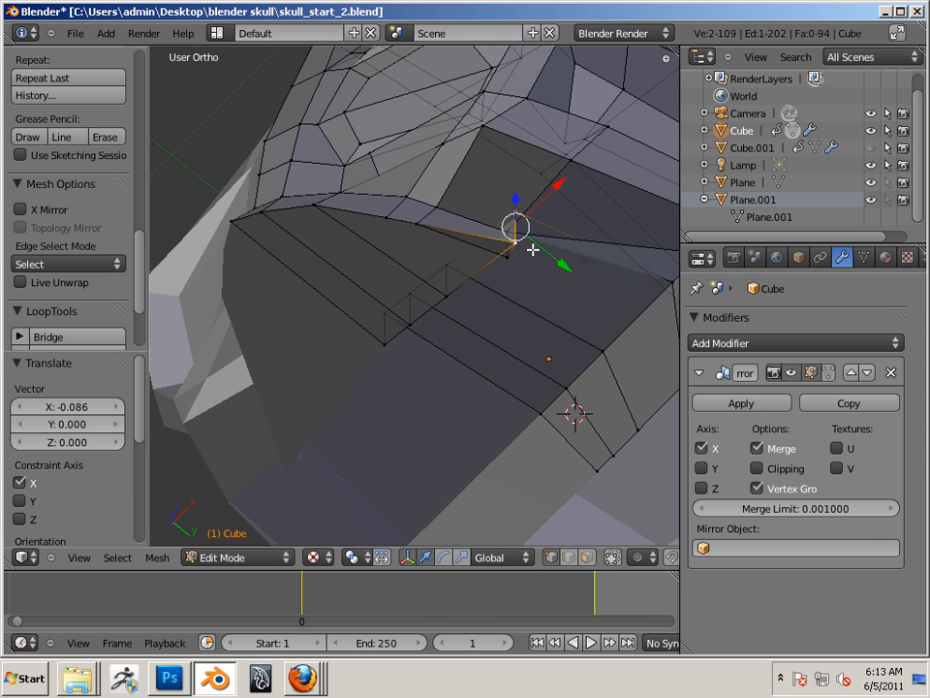
Step: Nudge the inner jaw and jaw-corner vertices along X and Y to tighten the underside
drag(515, 227, 502, 242)
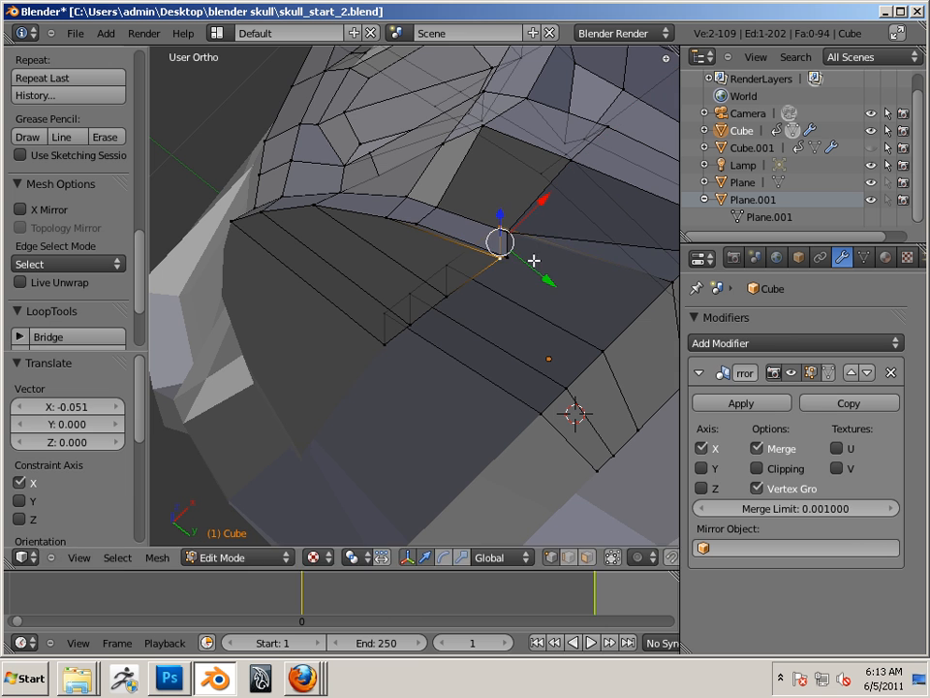
drag(502, 240, 530, 264)
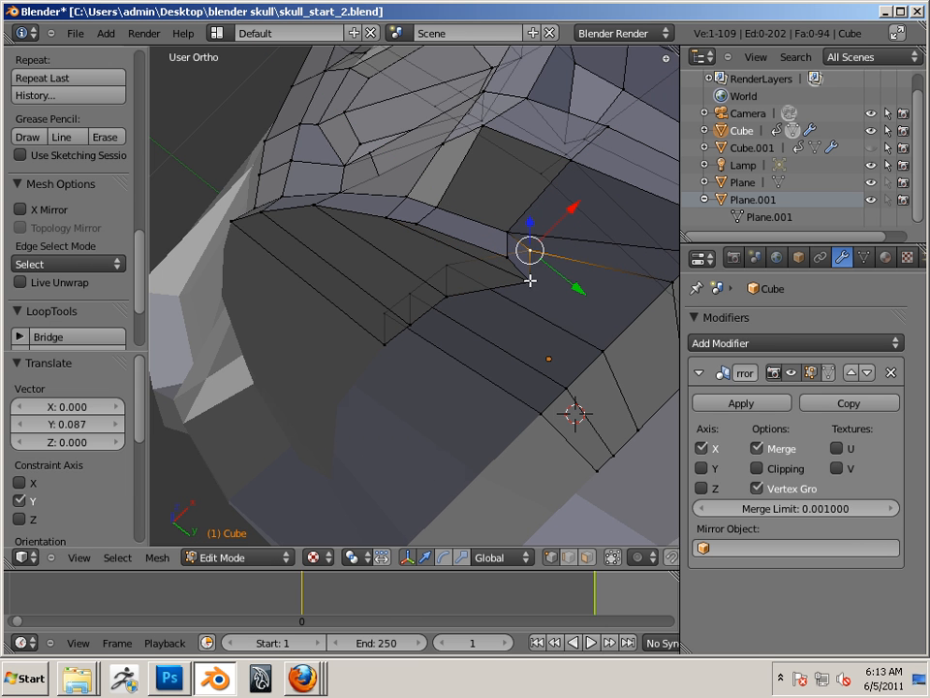
drag(530, 250, 532, 285)
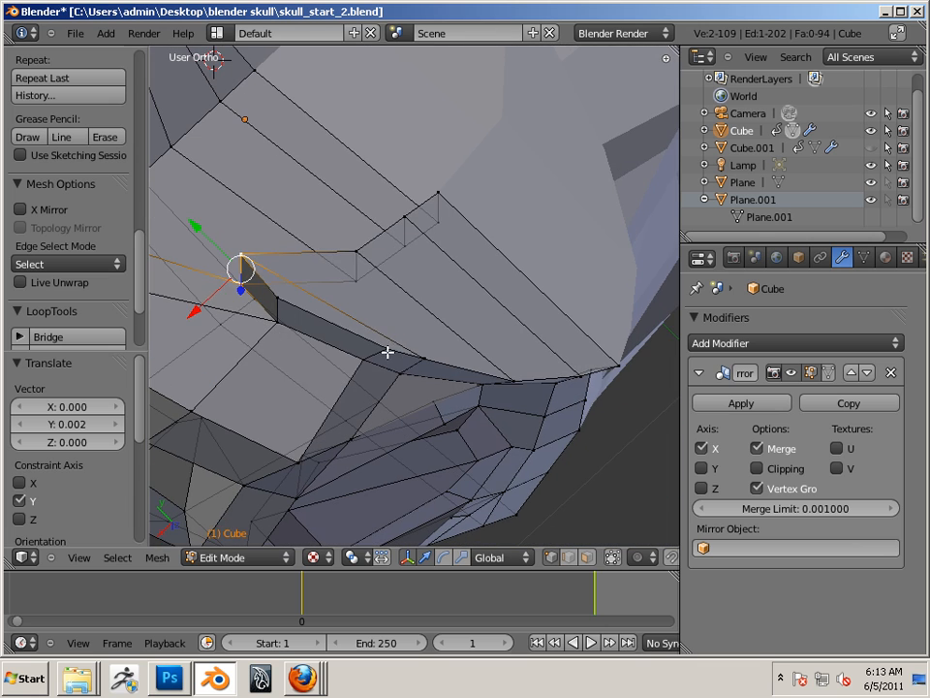
drag(242, 267, 315, 409)
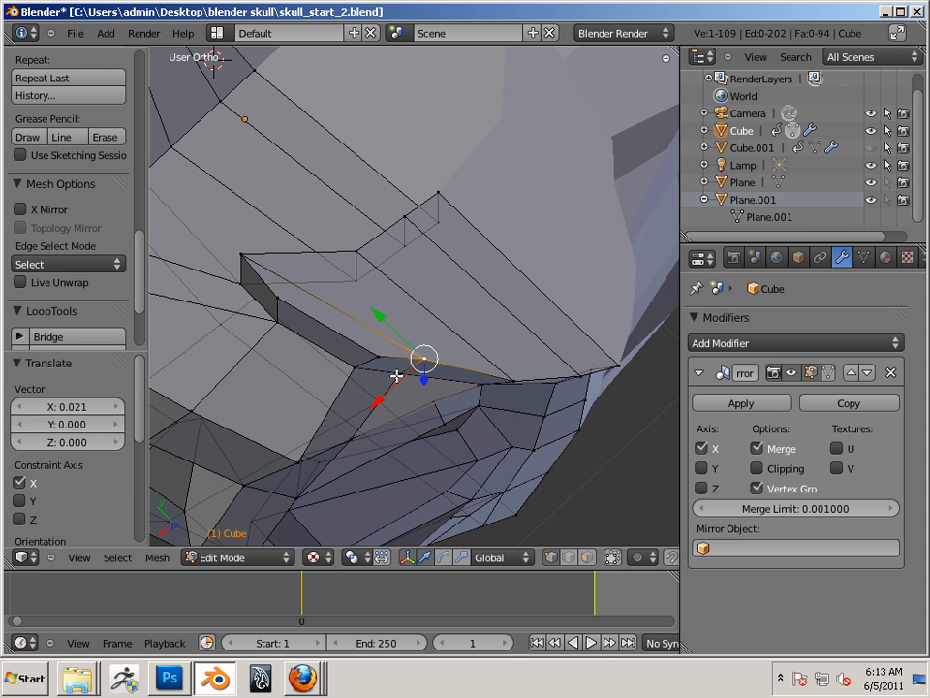
drag(424, 359, 405, 373)
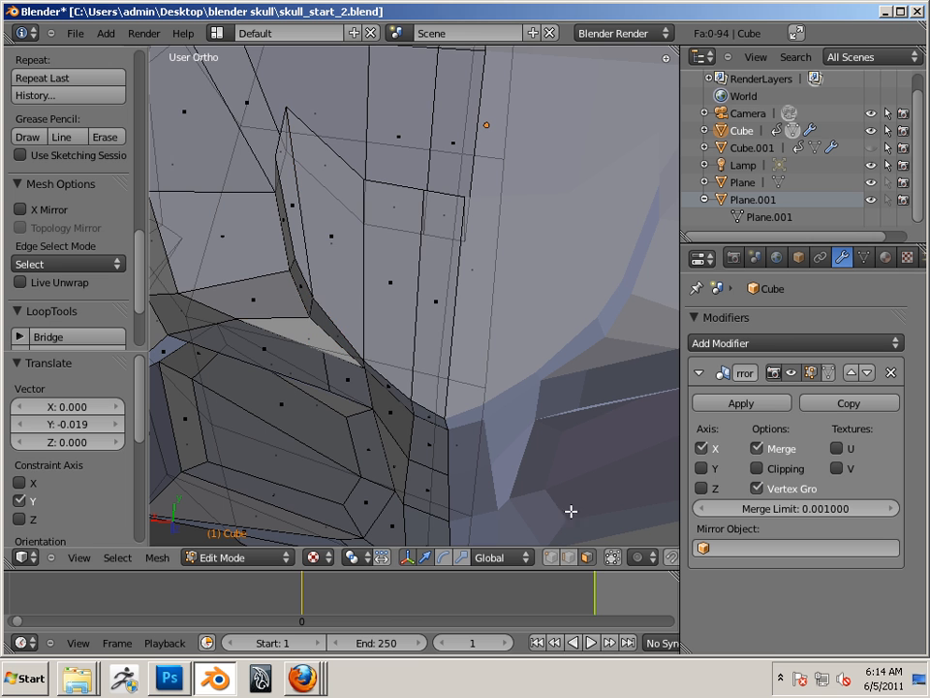
Step: Select the strip of faces on the side of the jaw in Face select mode
click(397, 281)
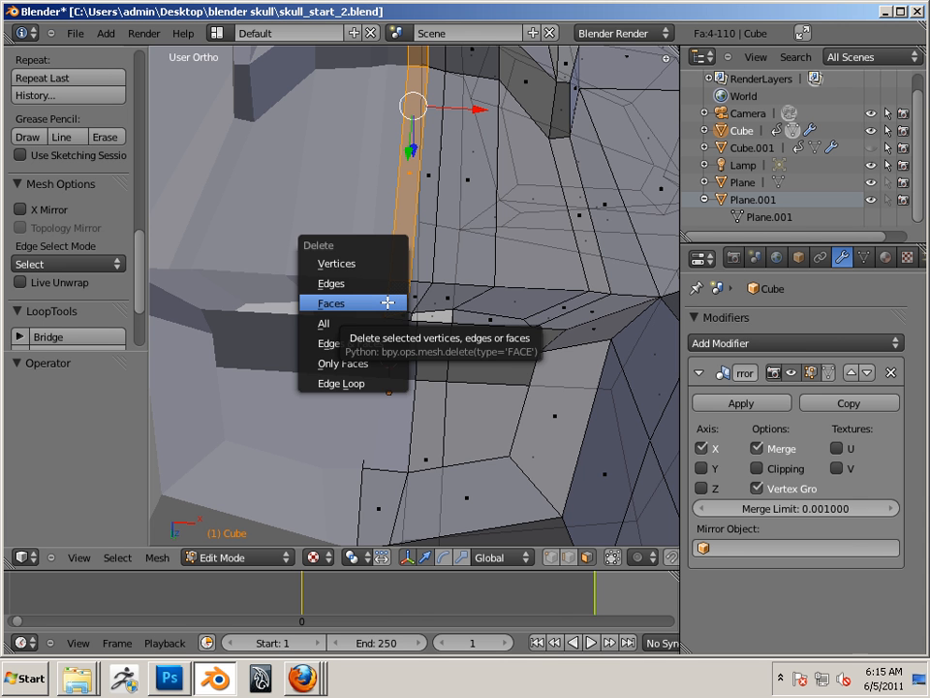
Step: Delete the narrow vertical strip of faces on the jaw side, then orbit to inspect the opening
click(331, 302)
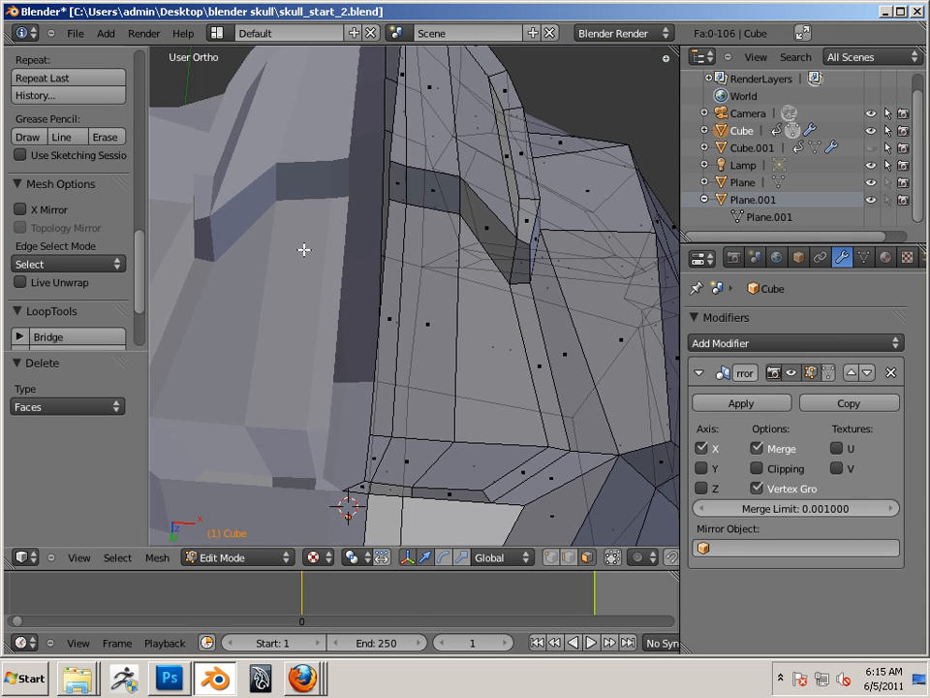
drag(303, 249, 359, 282)
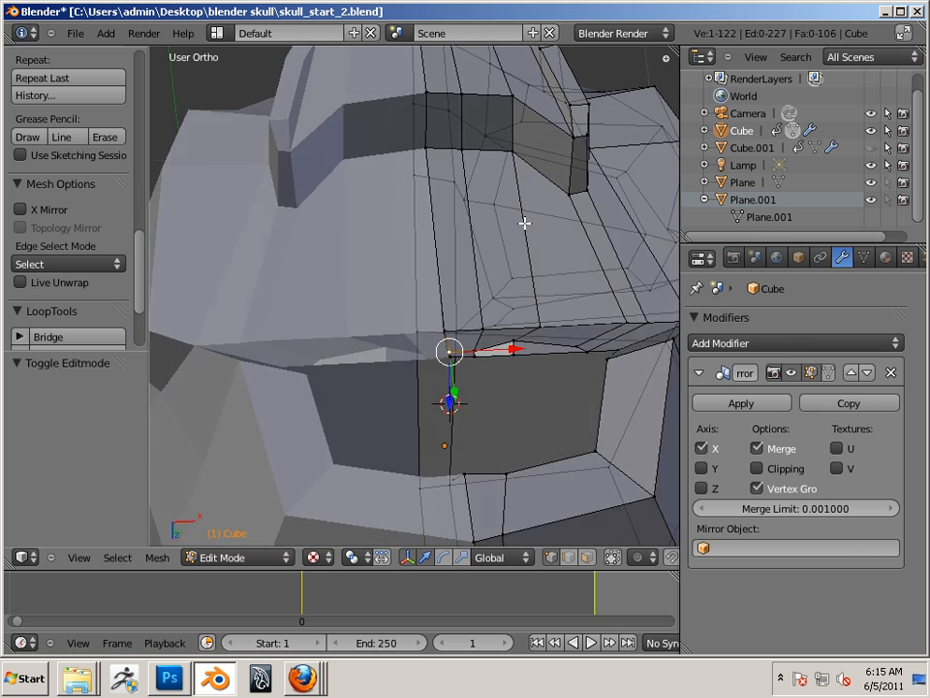
drag(523, 223, 426, 387)
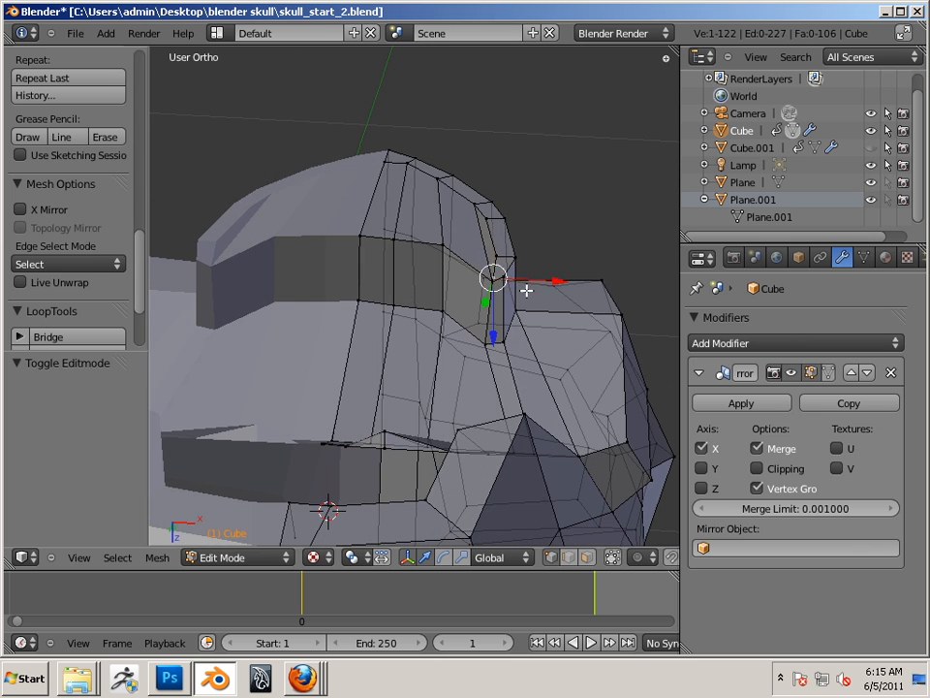
mouse_move(533, 281)
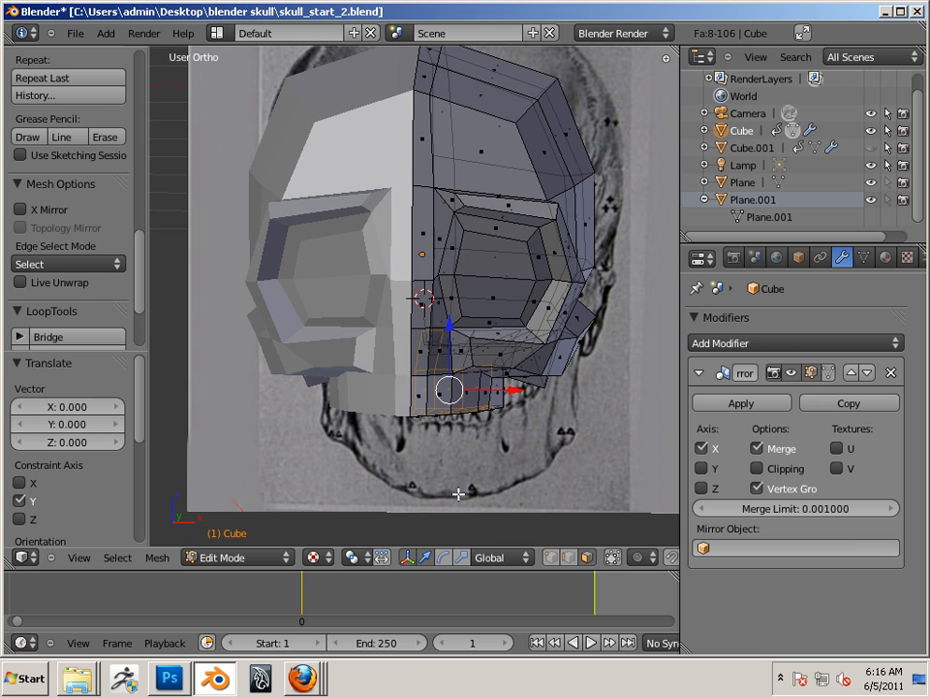
mouse_move(537, 500)
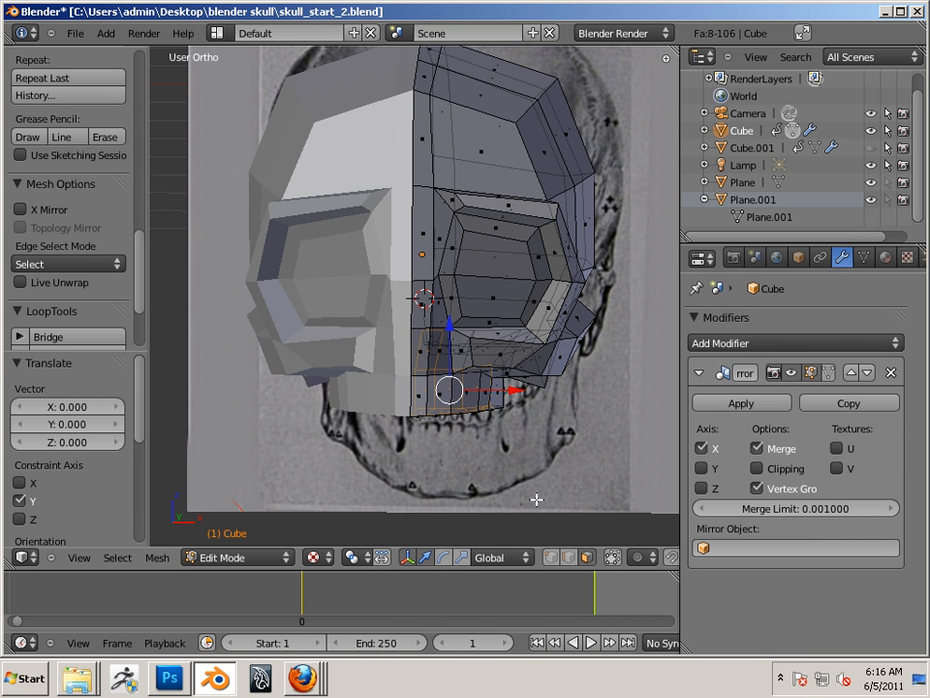
mouse_move(540, 506)
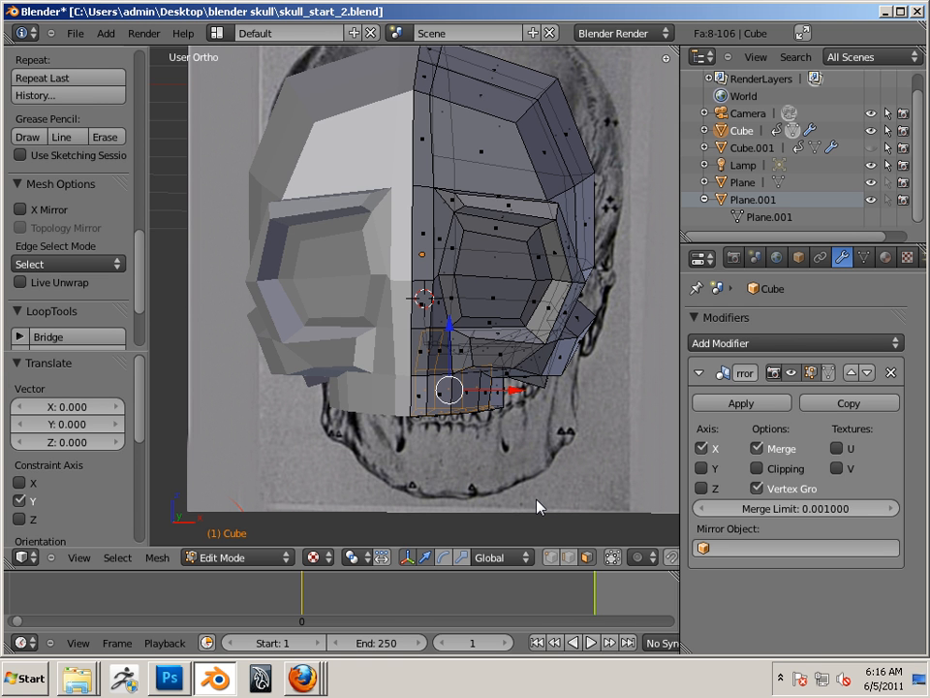